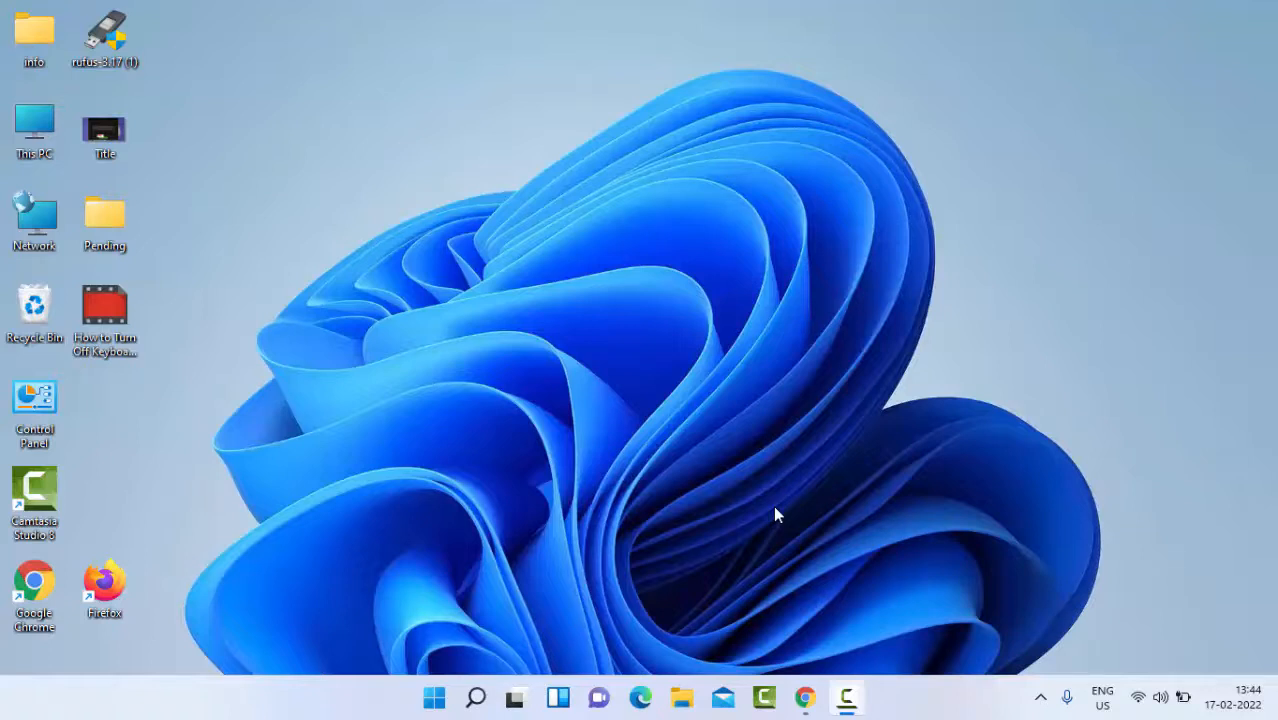
Step: Search the Start menu for "registry editor" so Registry Editor shows as the best match
click(432, 696)
text(registry edior)
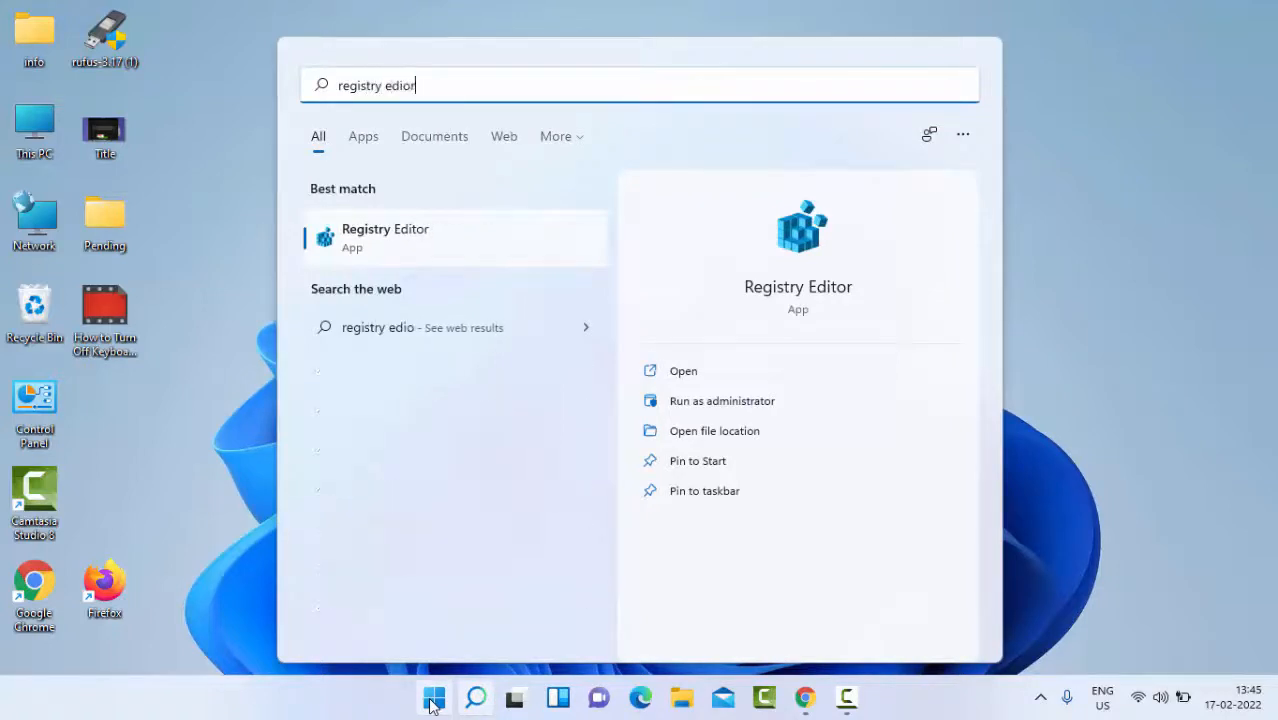
text(t)
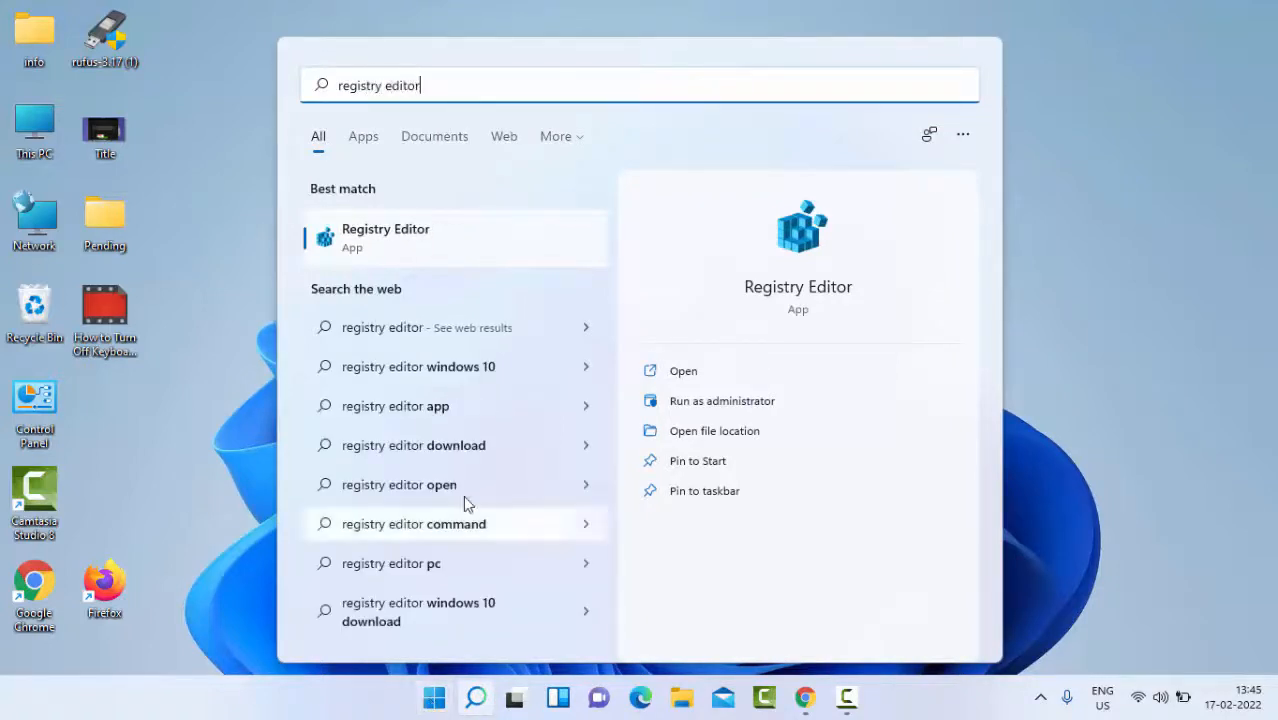
mouse_move(388, 260)
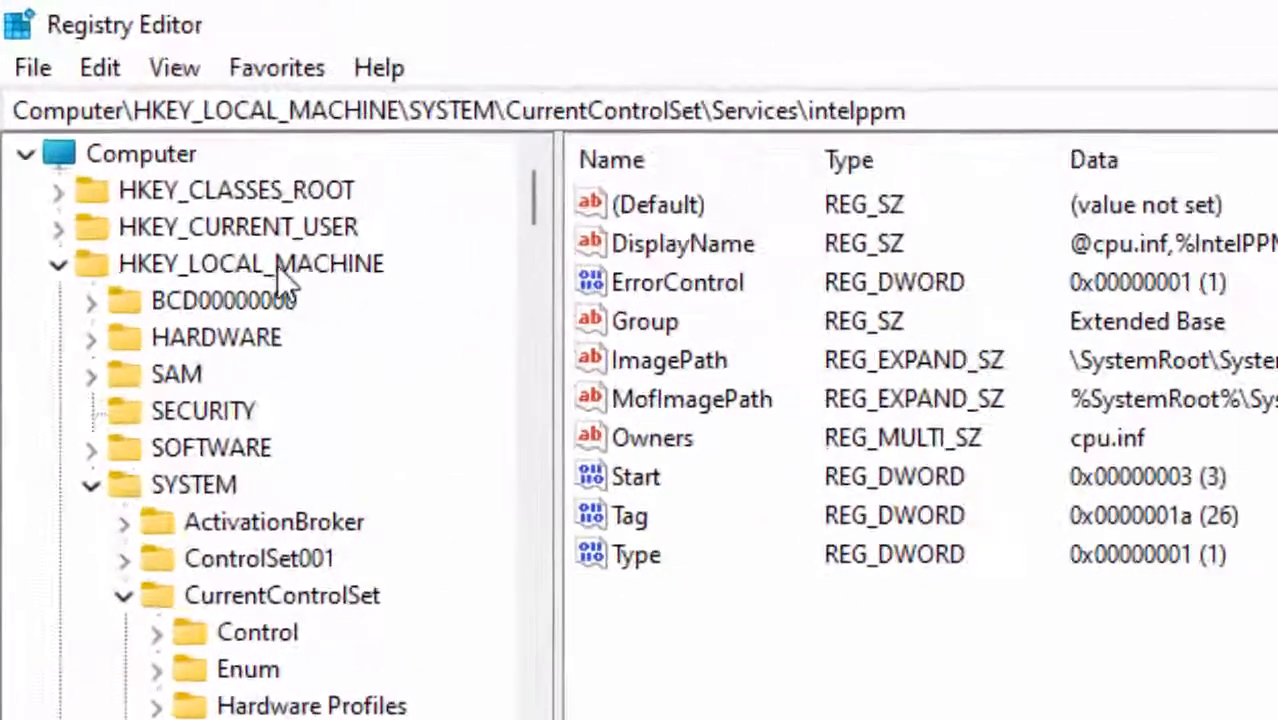
Step: Navigate to HKEY_LOCAL_MACHINE\SYSTEM\CurrentControlSet\Services in the left tree
click(248, 264)
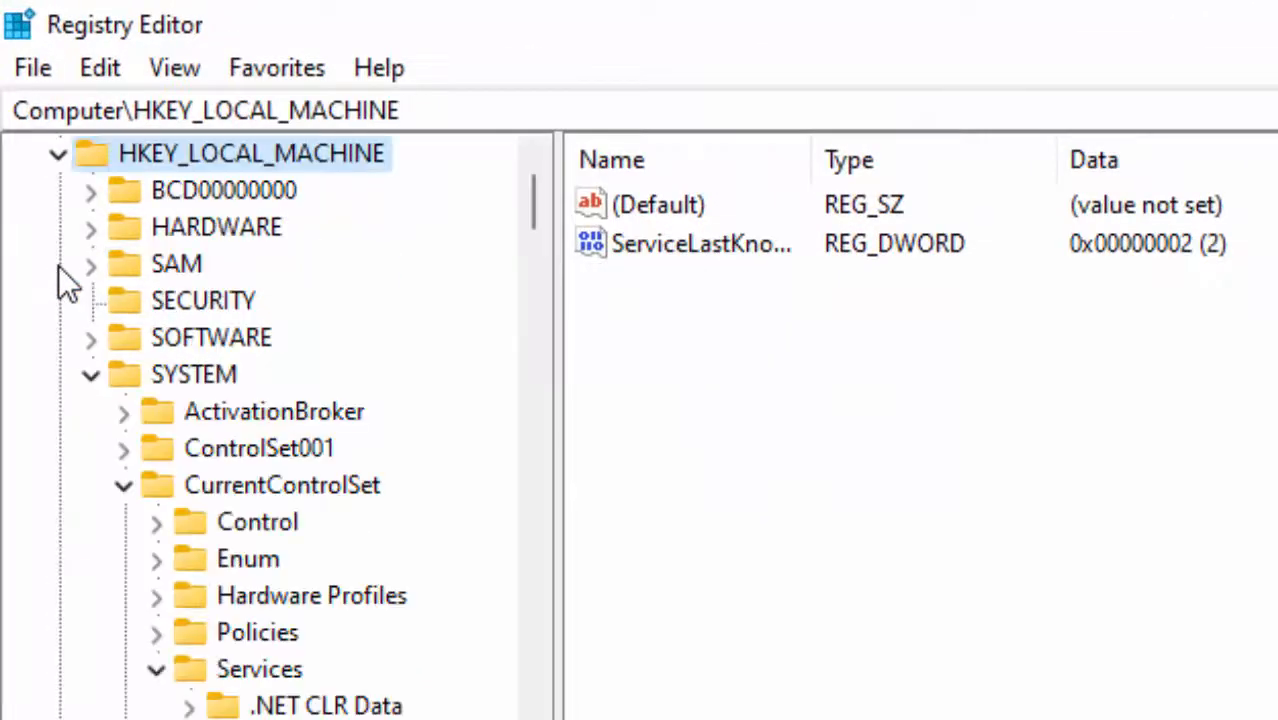
click(192, 374)
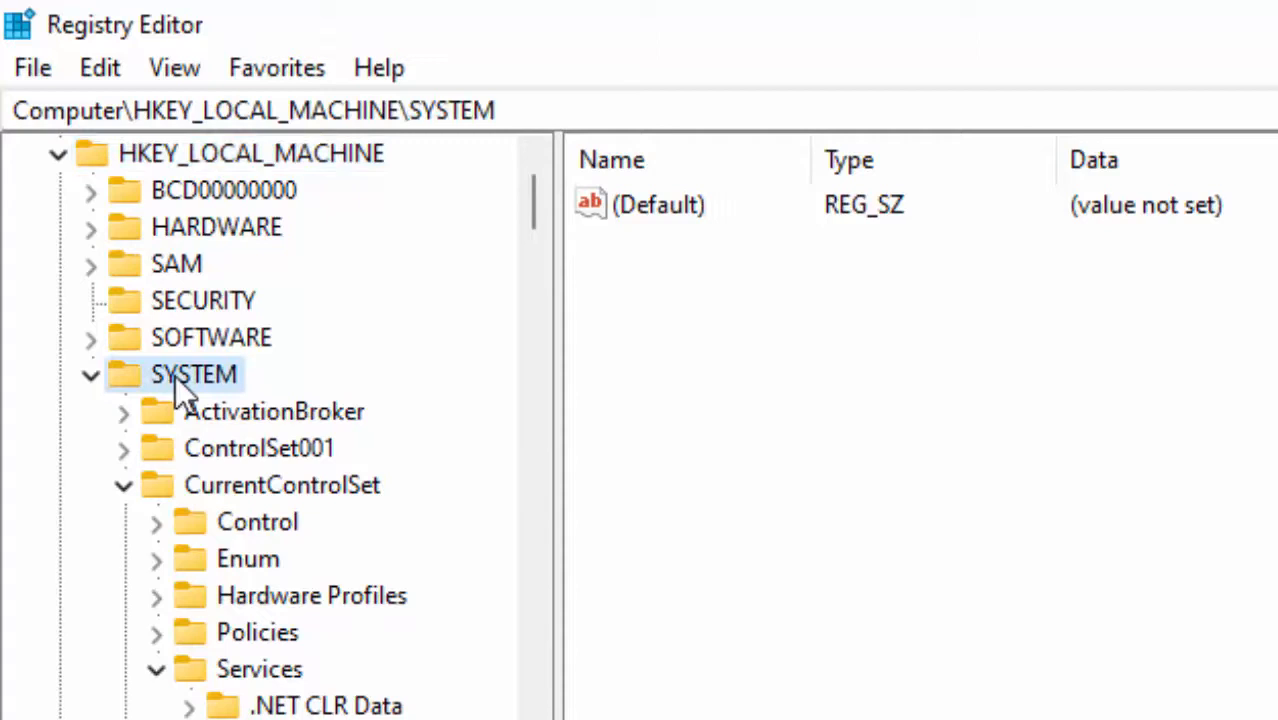
mouse_move(194, 500)
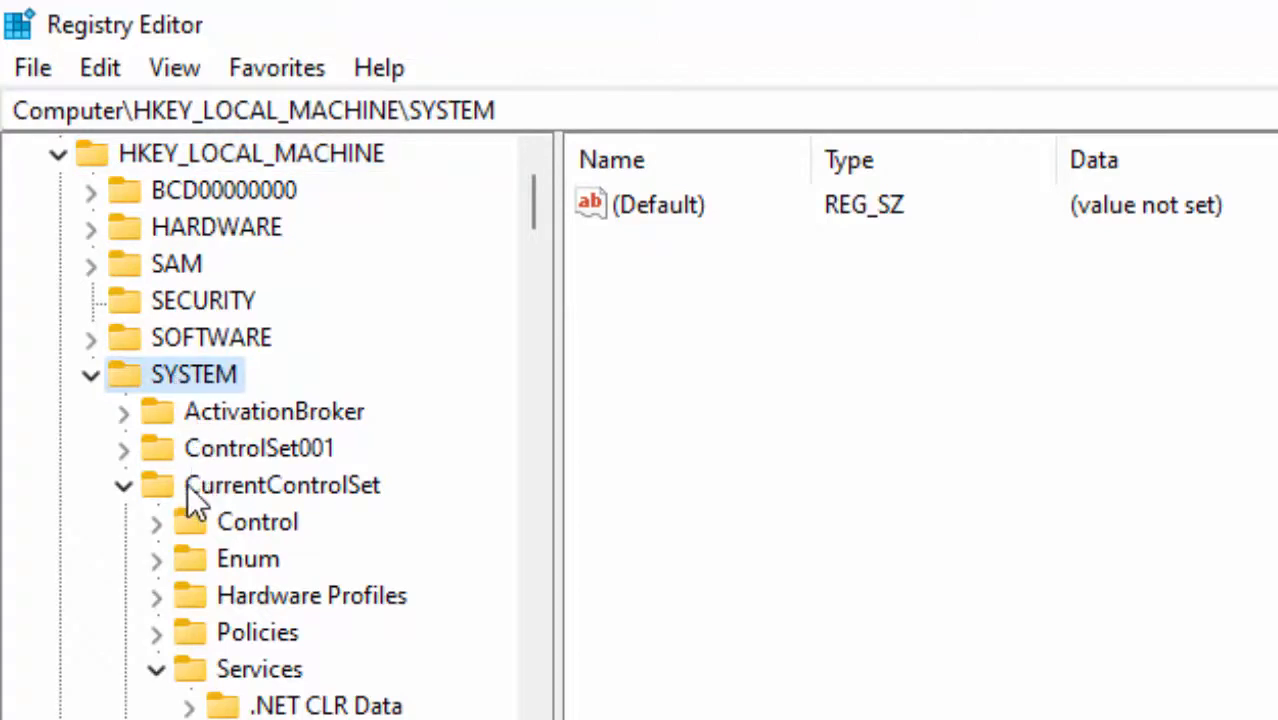
mouse_move(272, 512)
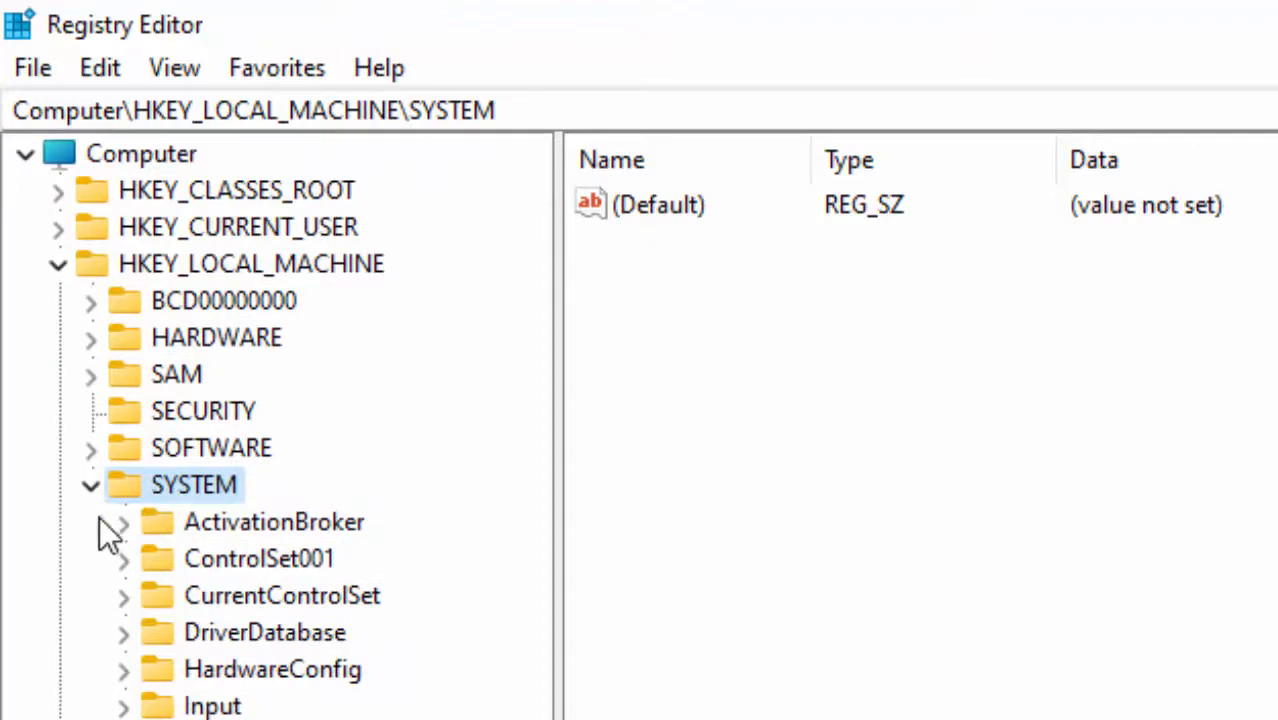
mouse_move(132, 628)
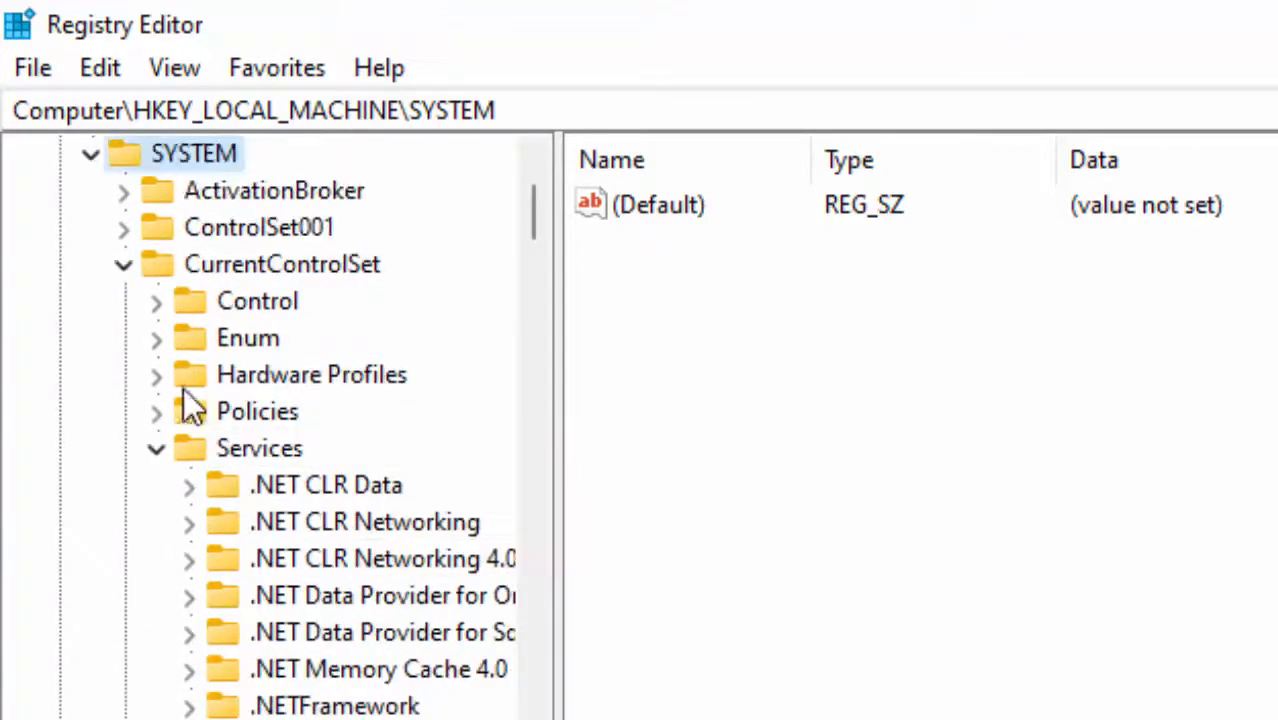
mouse_move(270, 468)
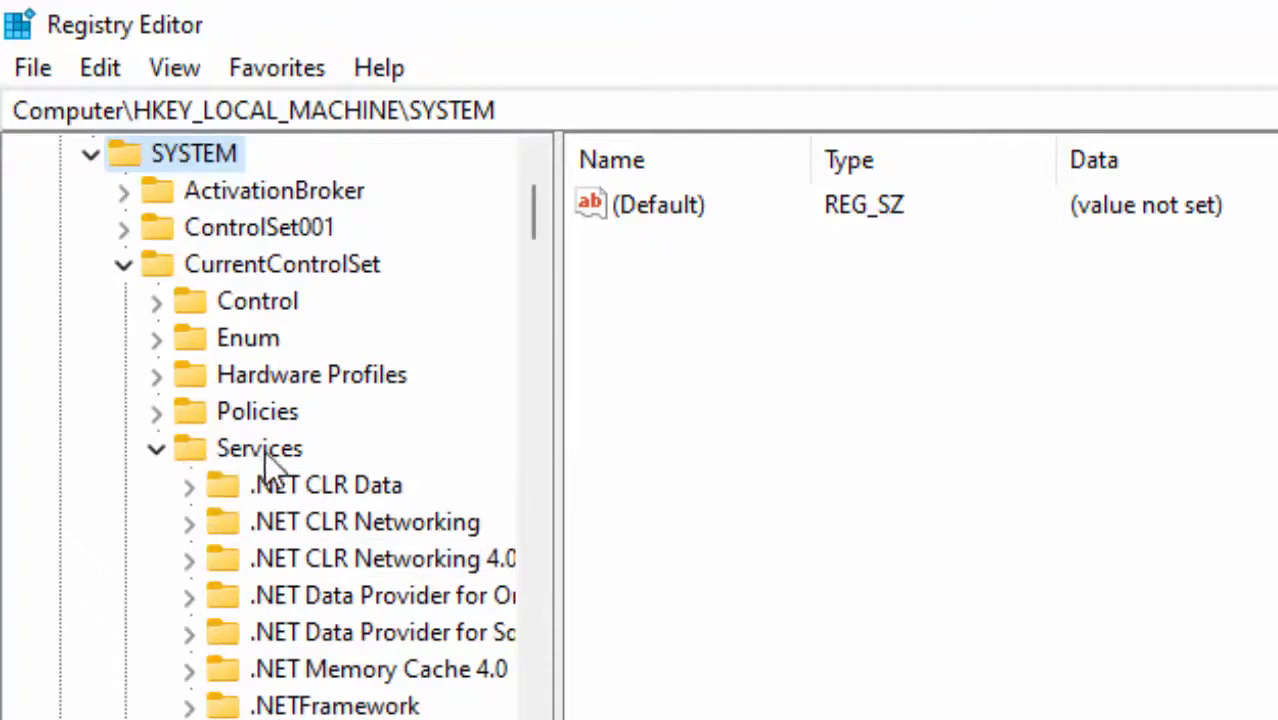
click(258, 448)
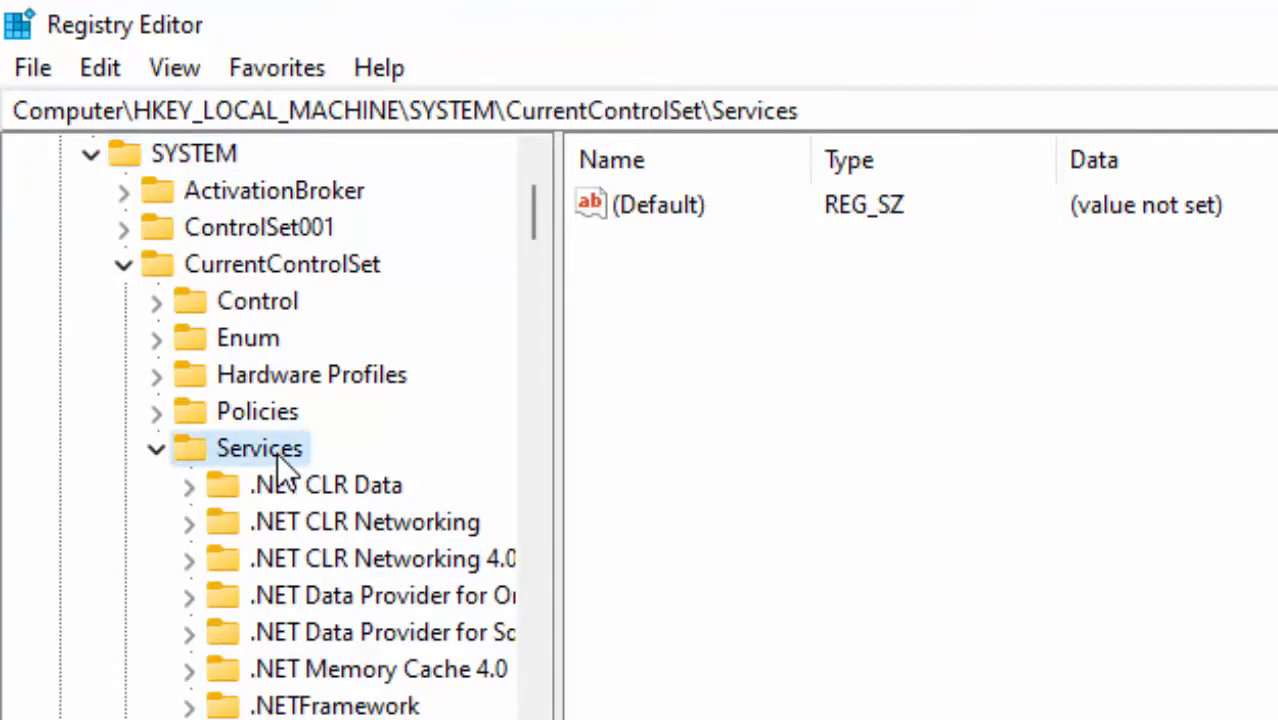
Step: Locate and select the intelppm key under Services, showing its Start value of 3
scroll(down, 3)
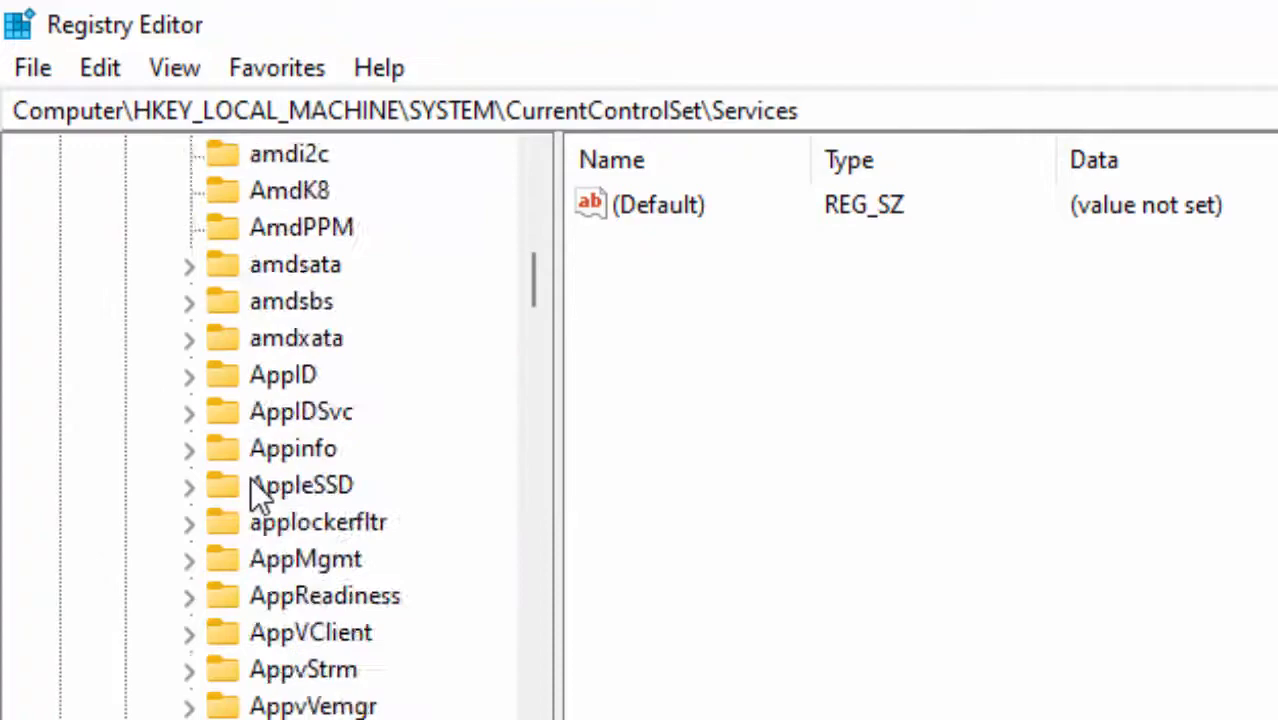
scroll(down, 3)
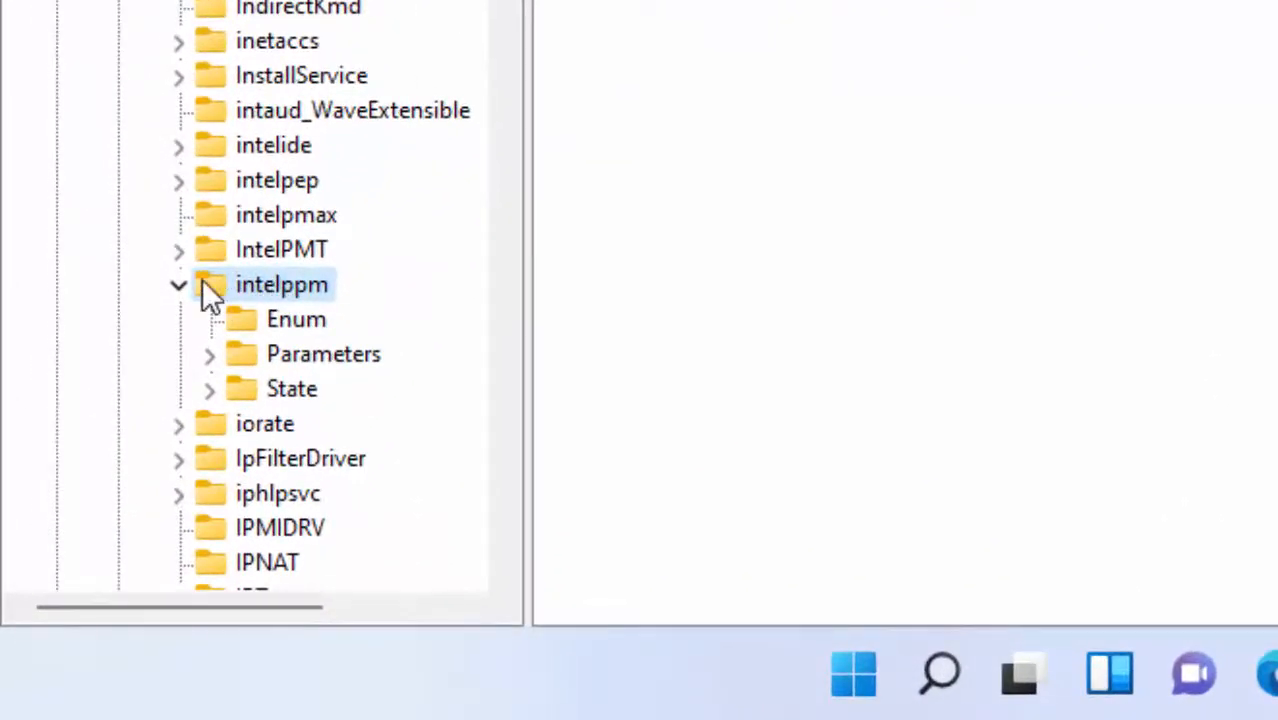
click(178, 284)
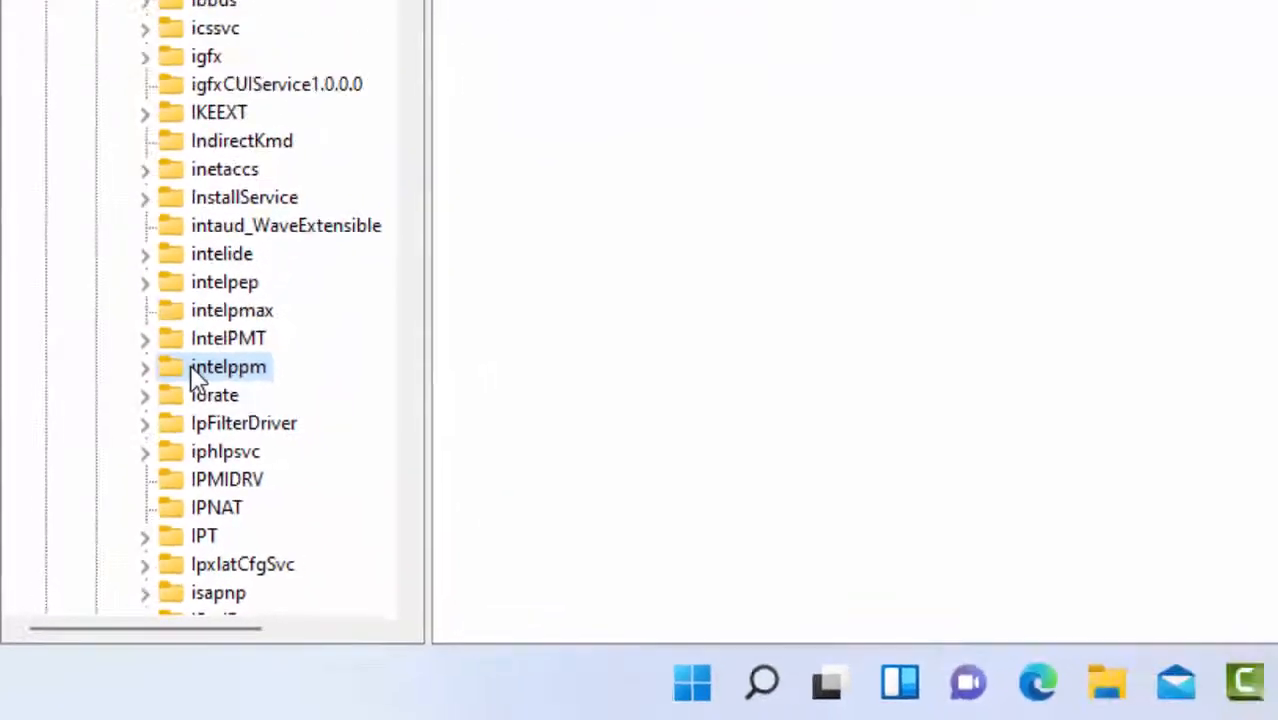
click(228, 368)
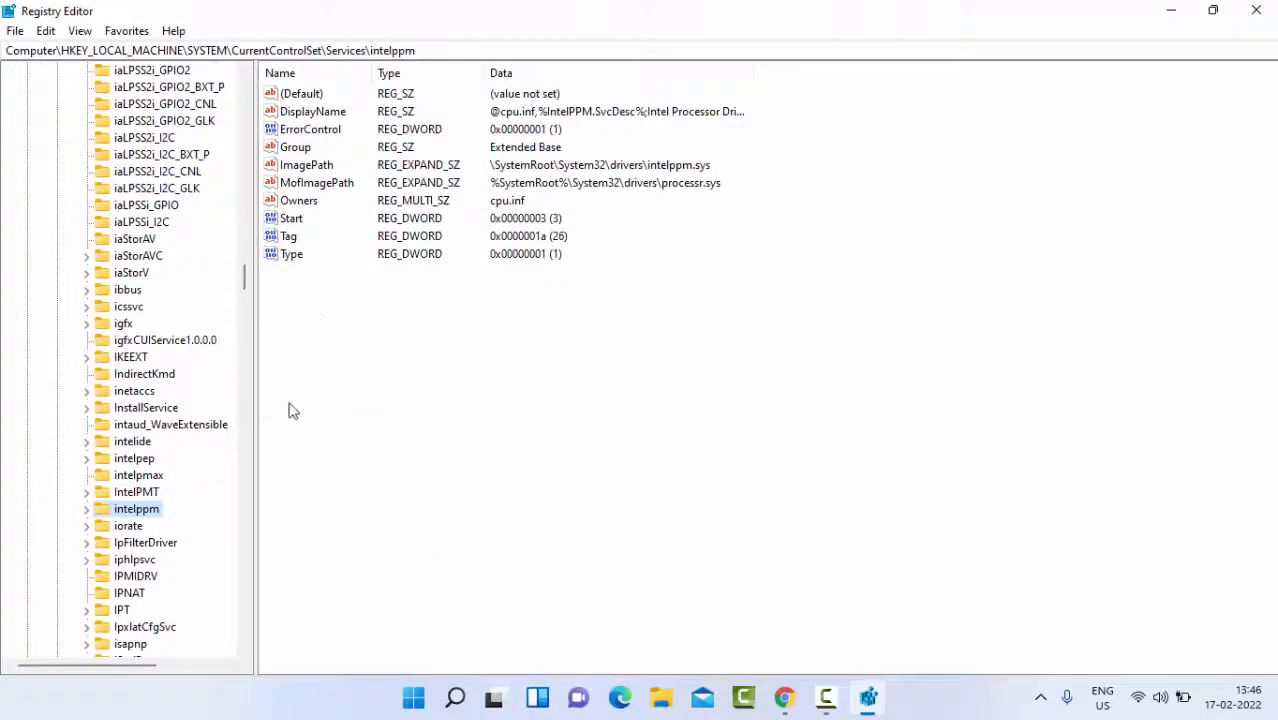
mouse_move(290, 232)
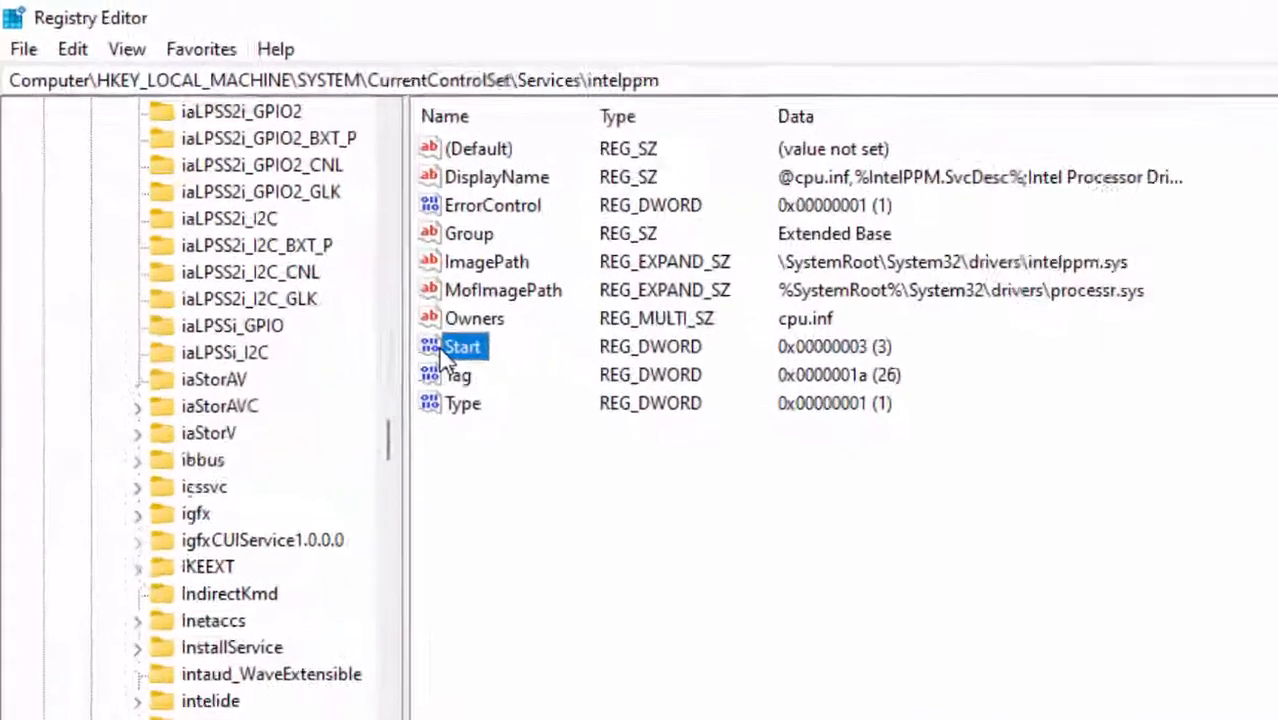
Step: Set the intelppm Start DWORD value to 4 in the Edit DWORD dialog
double_click(462, 346)
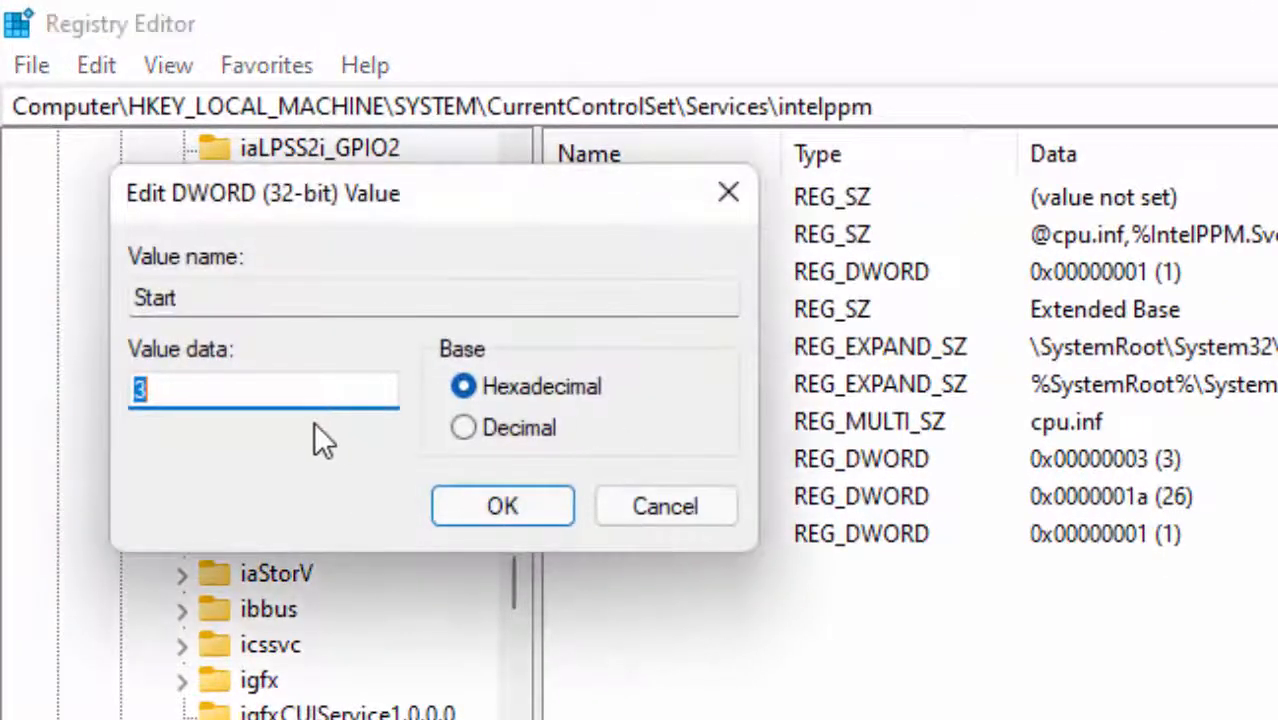
text(4)
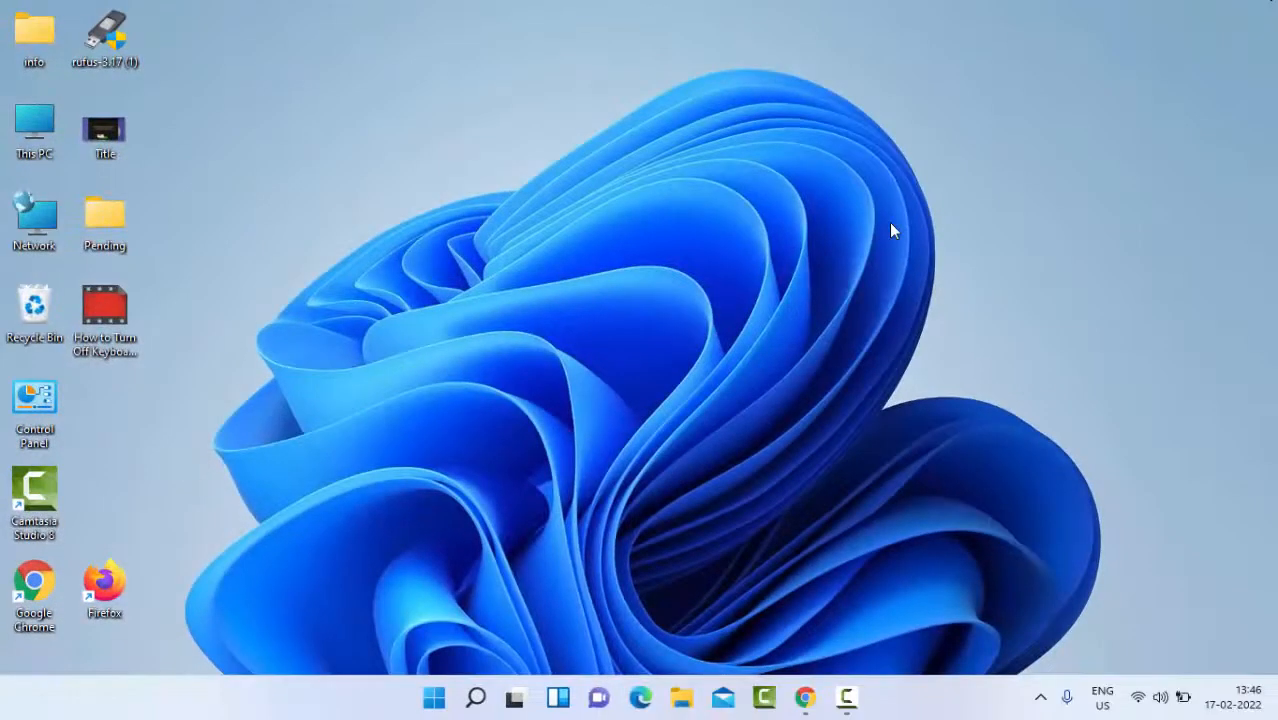
mouse_move(570, 240)
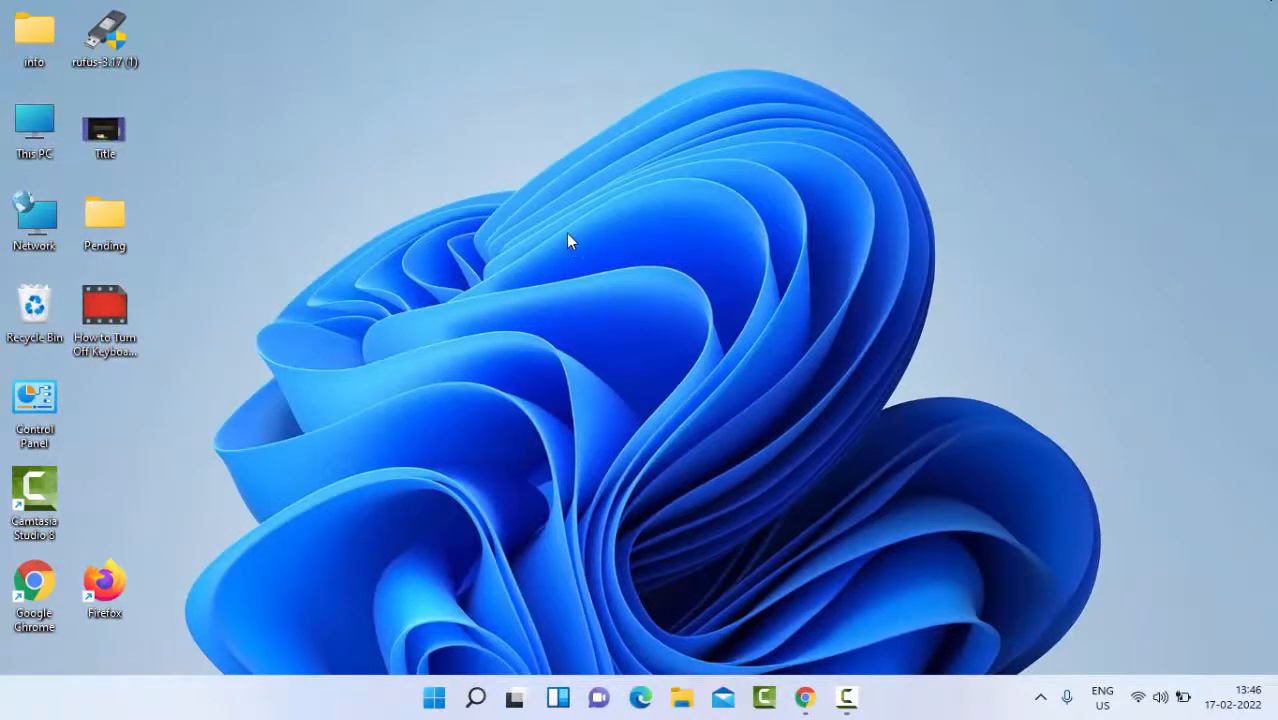